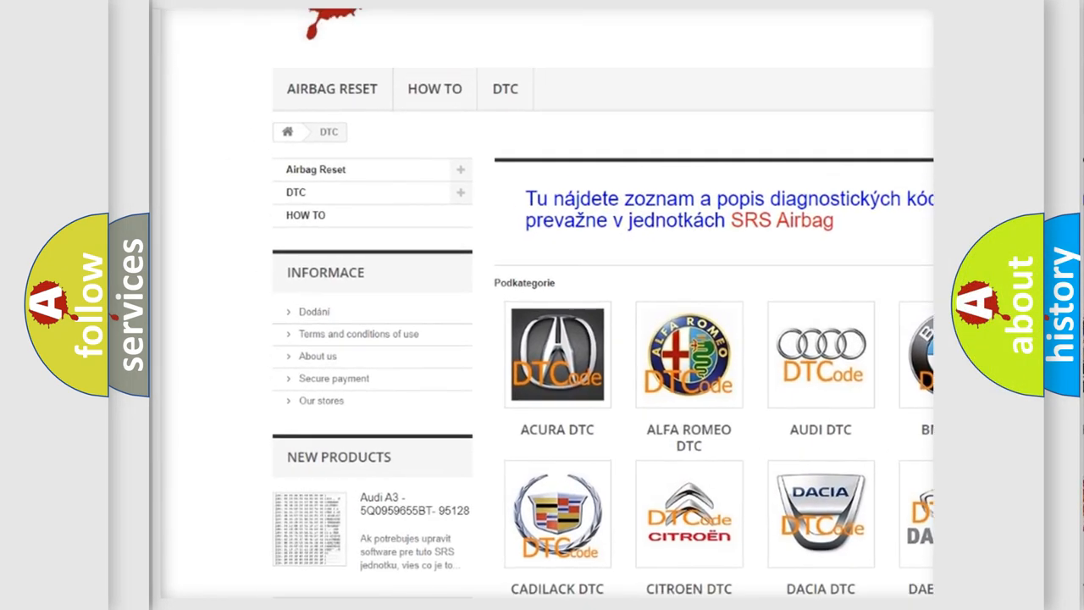
scroll("down", 3)
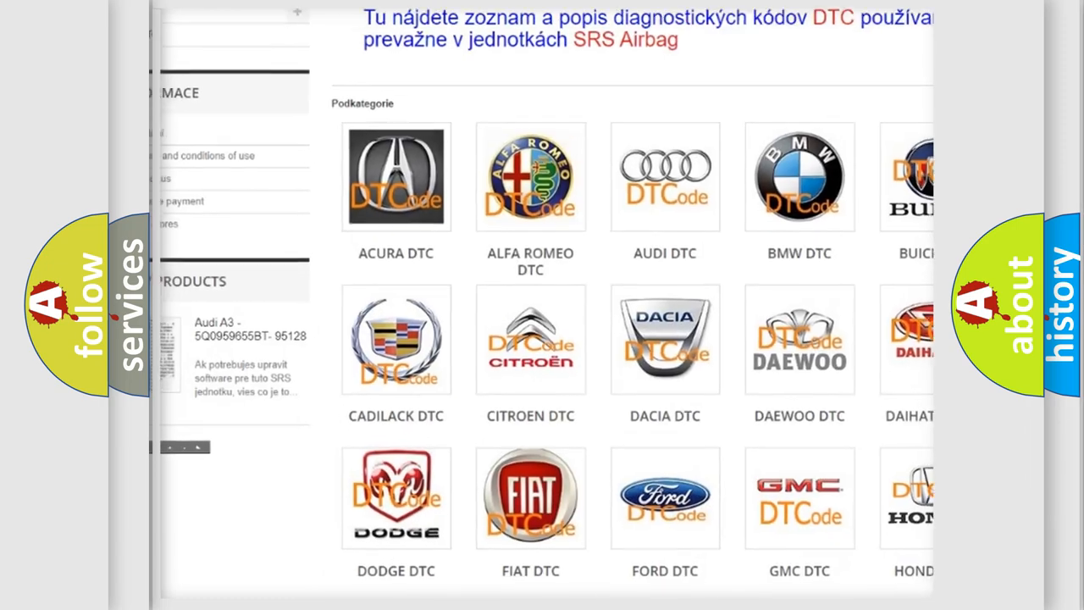
scroll("down", 3)
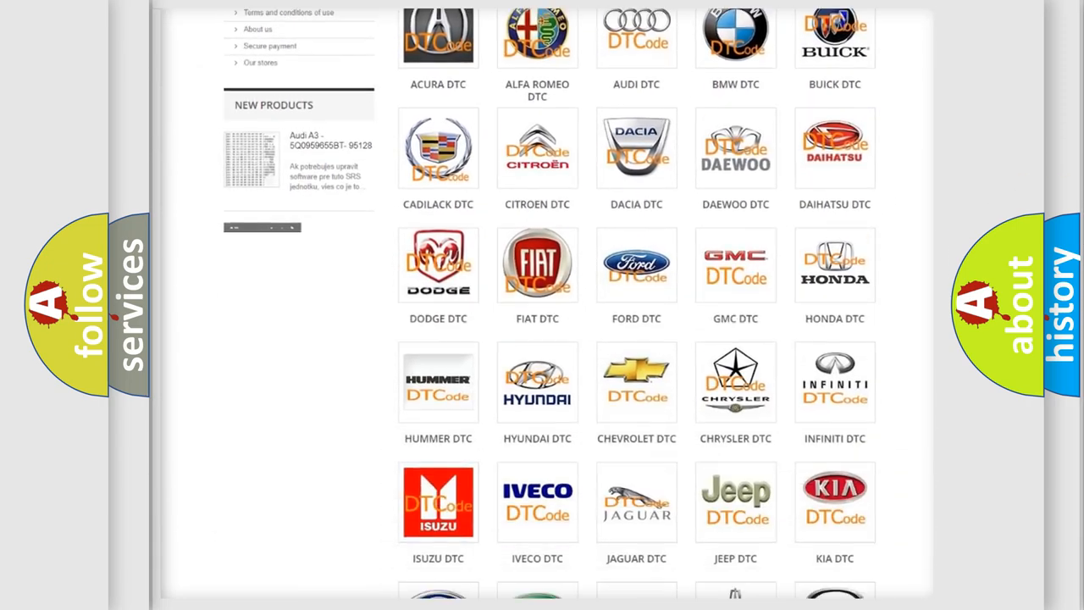
scroll("down", 3)
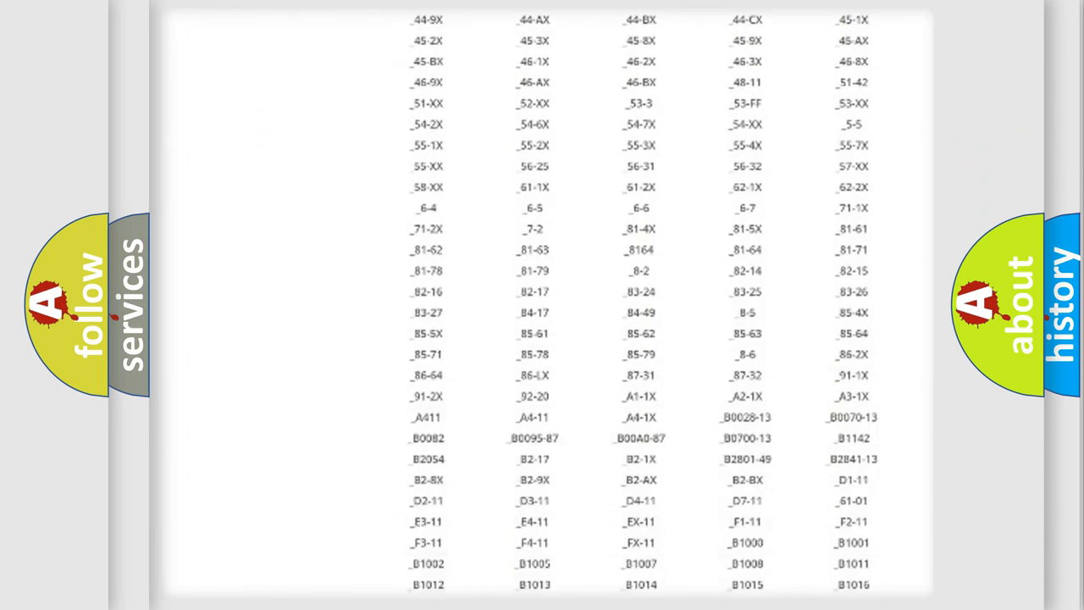
scroll("down", 3)
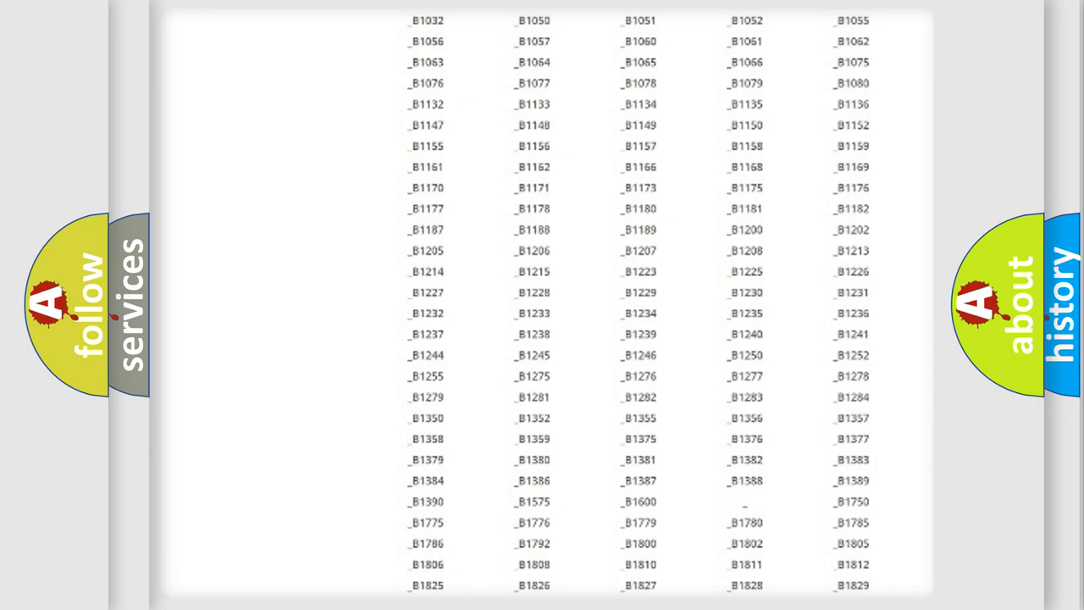